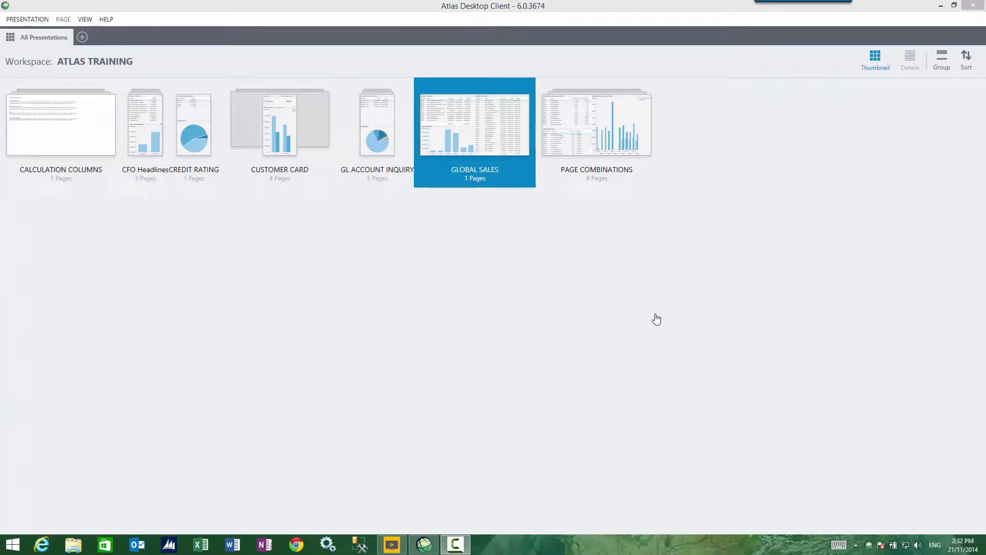
mouse_move(516, 145)
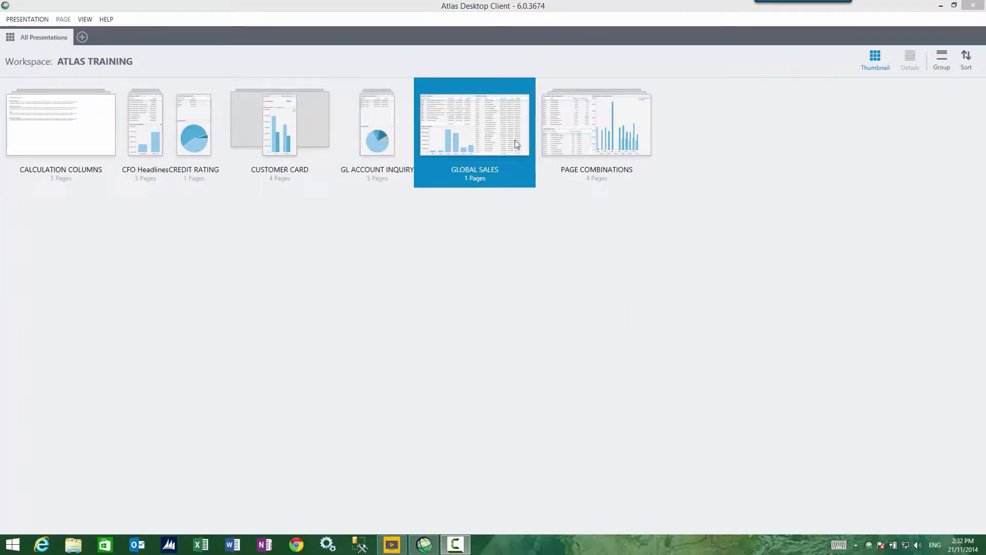
Open the GLOBAL SALES presentation from All Presentations.
double_click(475, 124)
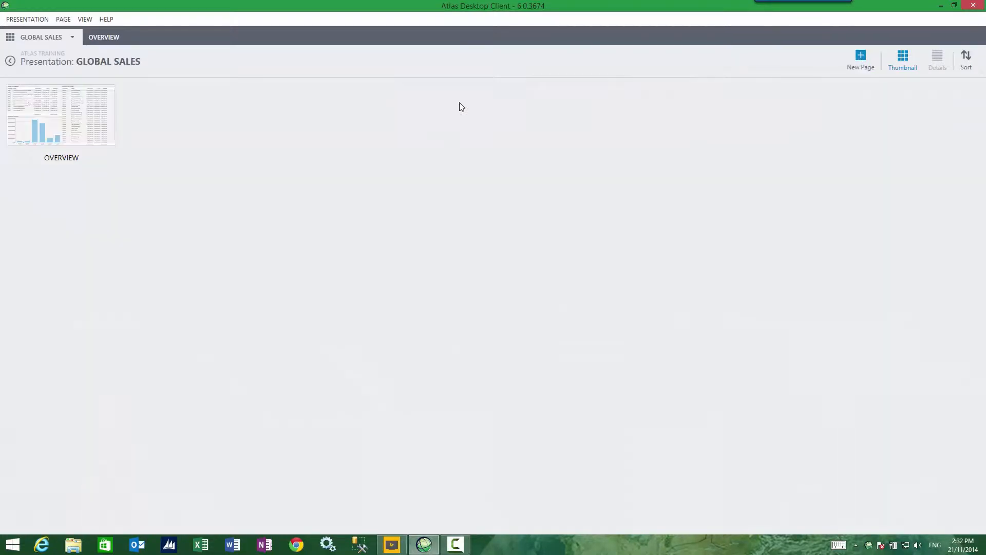
Open the OVERVIEW page and select the Contoso Retail San Diego row in Profit by Customer.
double_click(61, 115)
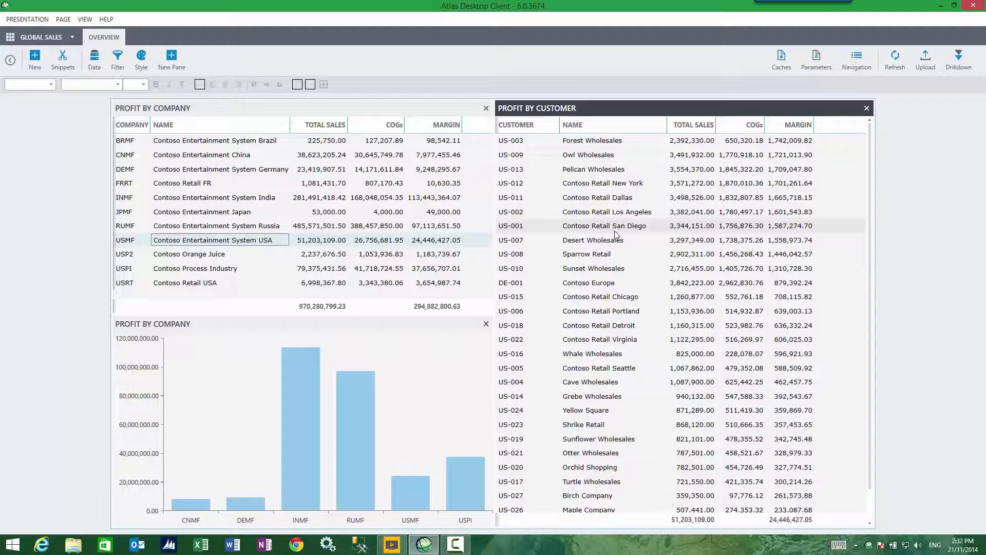
click(604, 224)
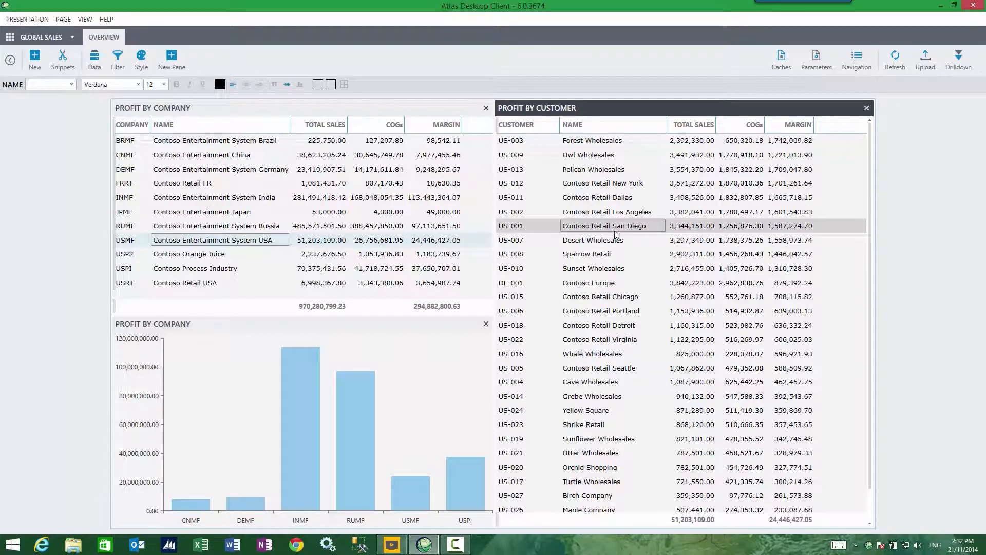
mouse_move(580, 239)
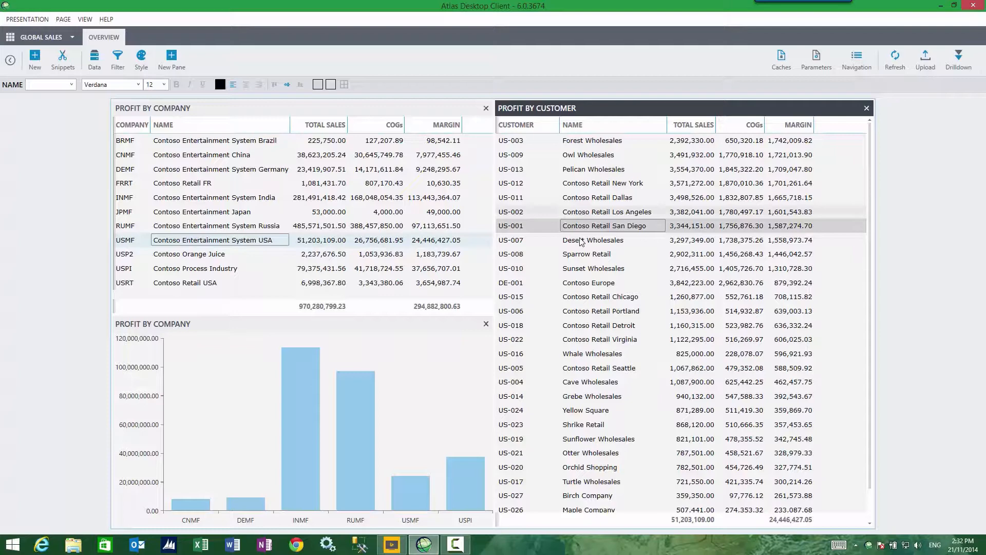
mouse_move(958, 59)
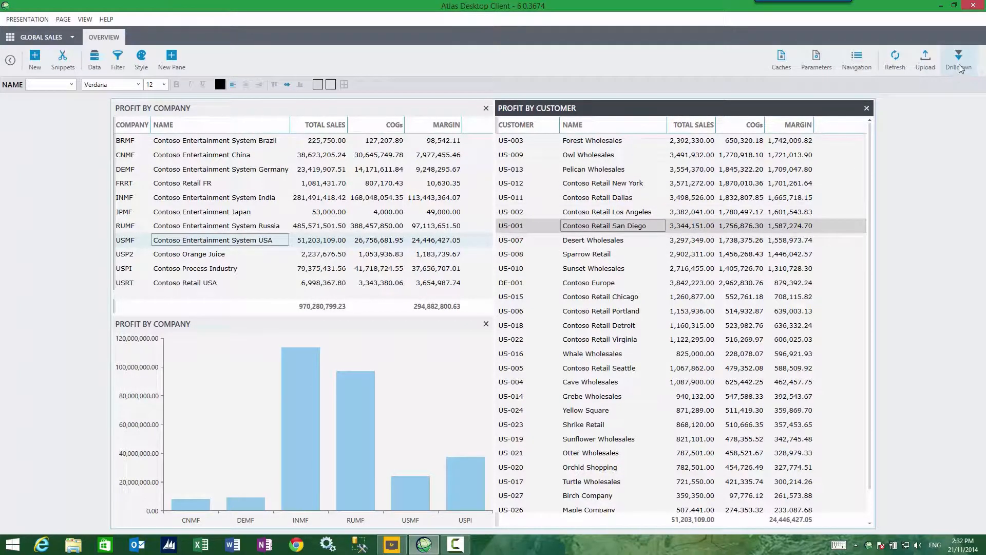
Add a row-based PROFIT_BY_CUSTOMER drill-down targeting the CUSTOMER CARD presentation.
click(959, 59)
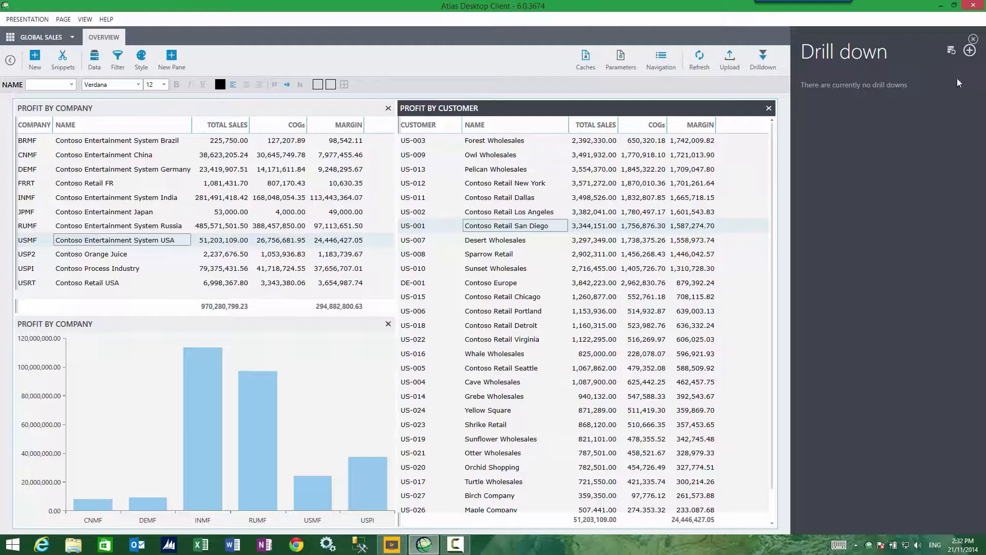
click(971, 50)
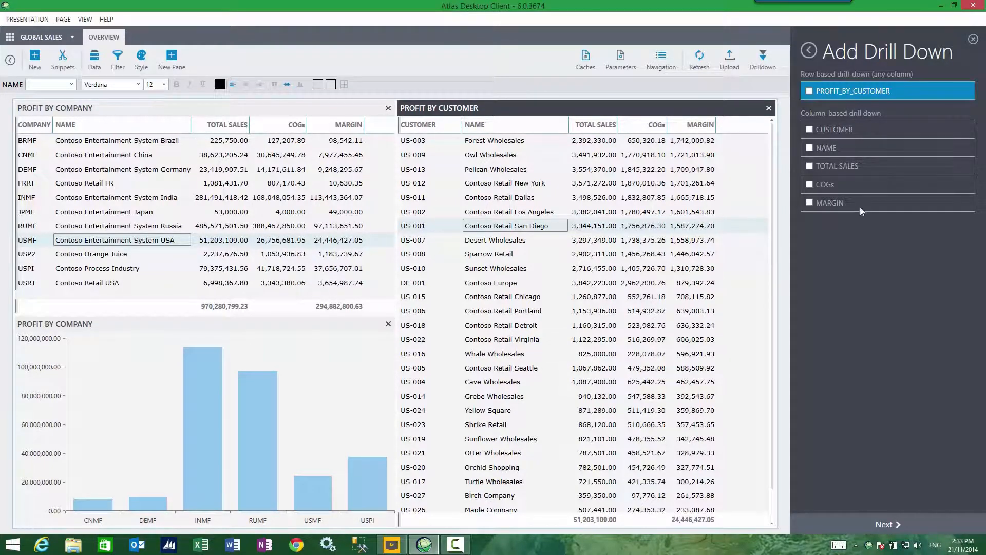
mouse_move(892, 363)
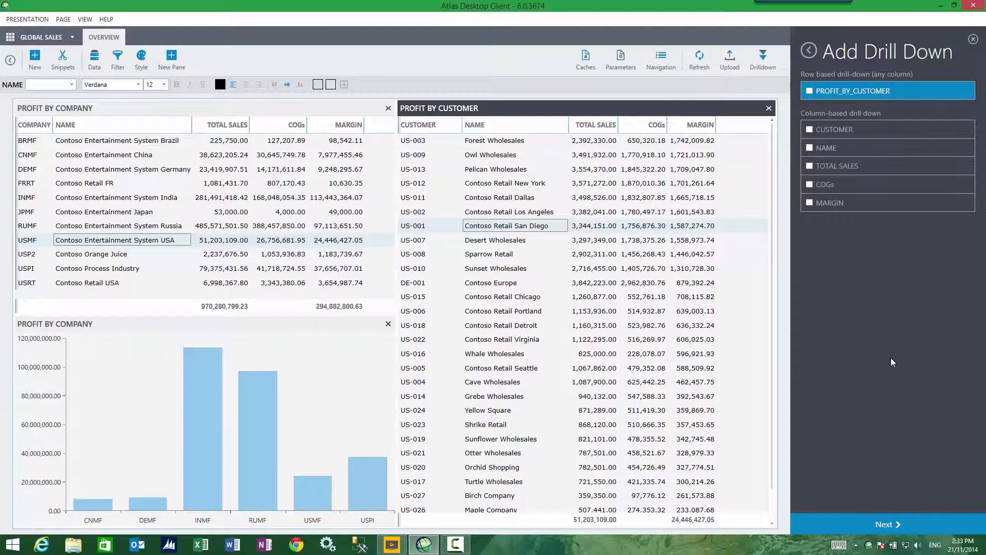
click(886, 524)
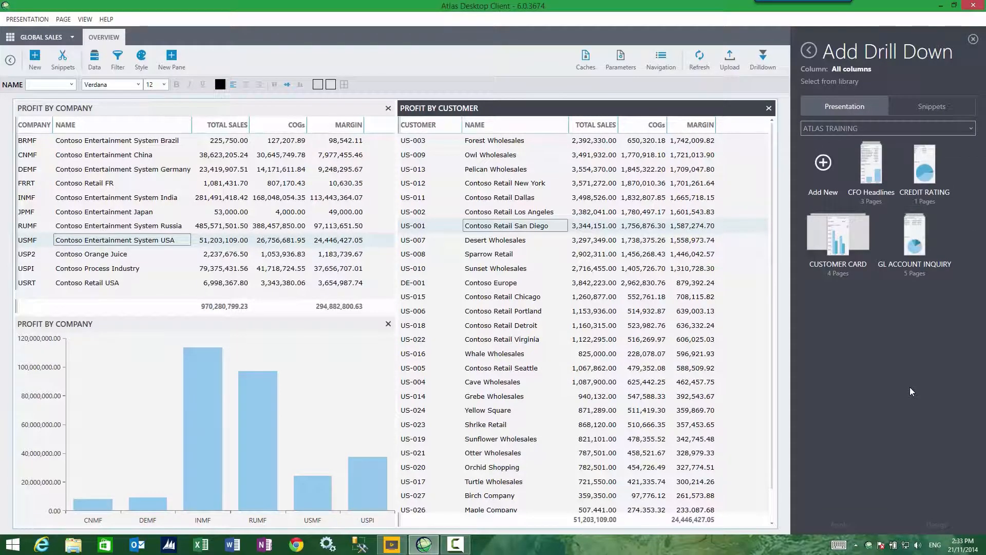
click(837, 236)
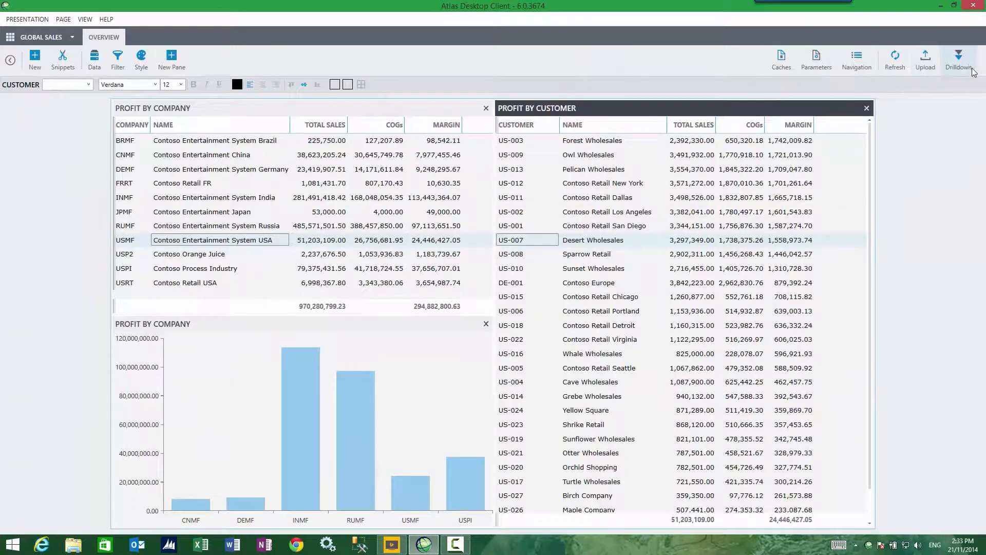
Show the Customer Card sidebar for Sparrow Retail and another customer, then pop out Contoso Europe's card.
click(959, 60)
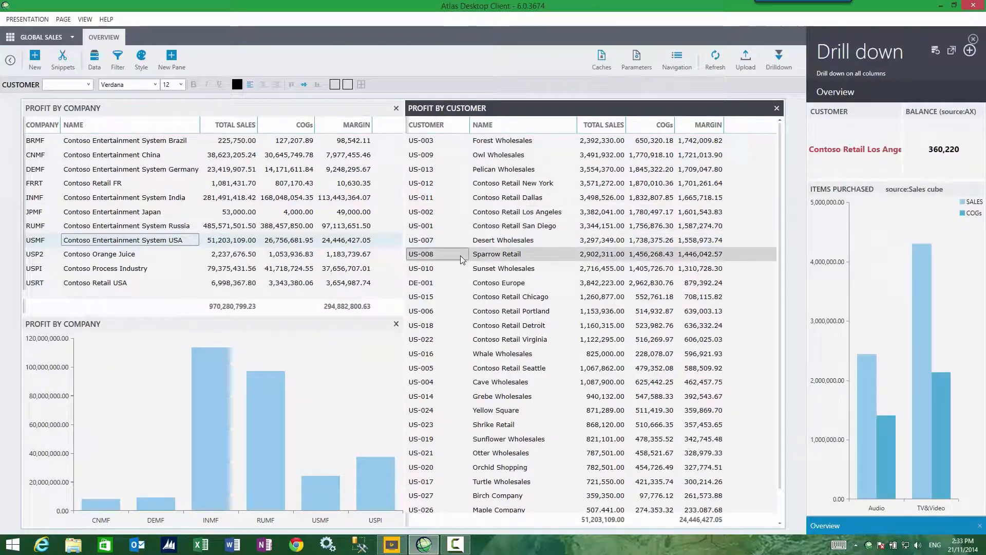
click(496, 254)
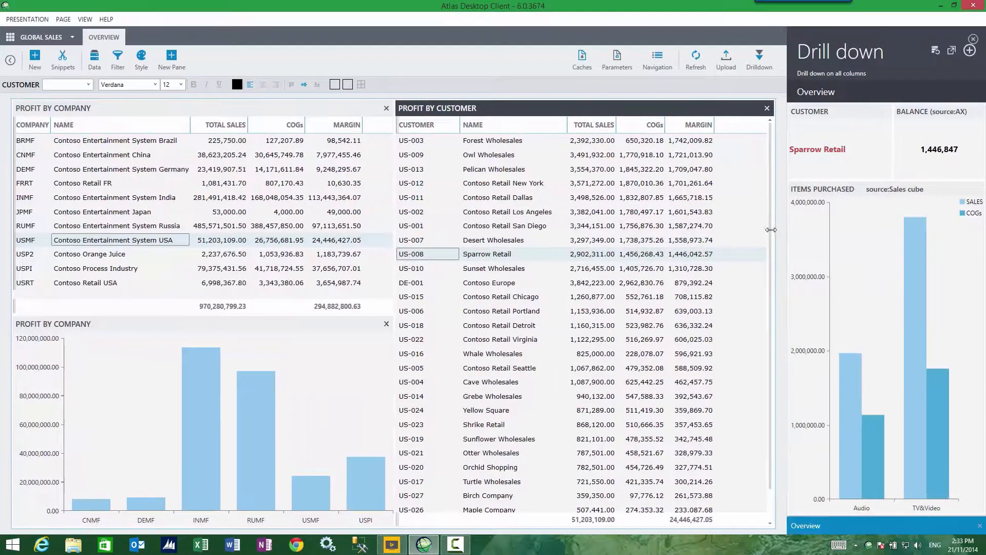
click(503, 227)
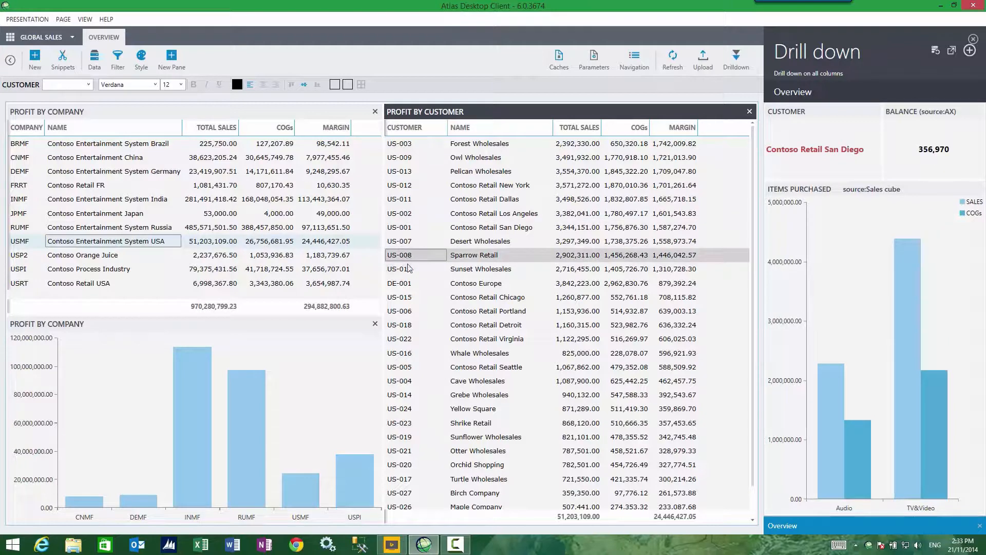
click(476, 284)
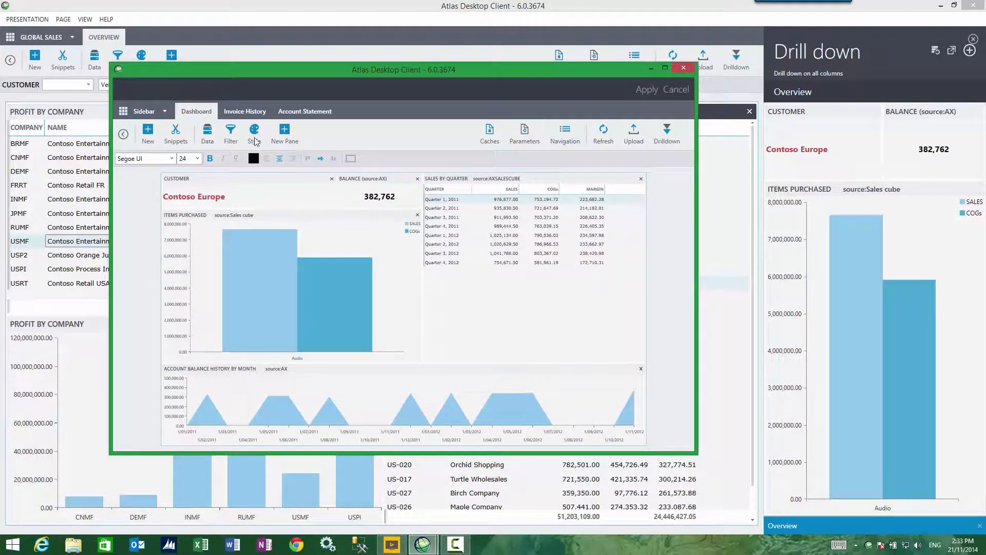
click(244, 111)
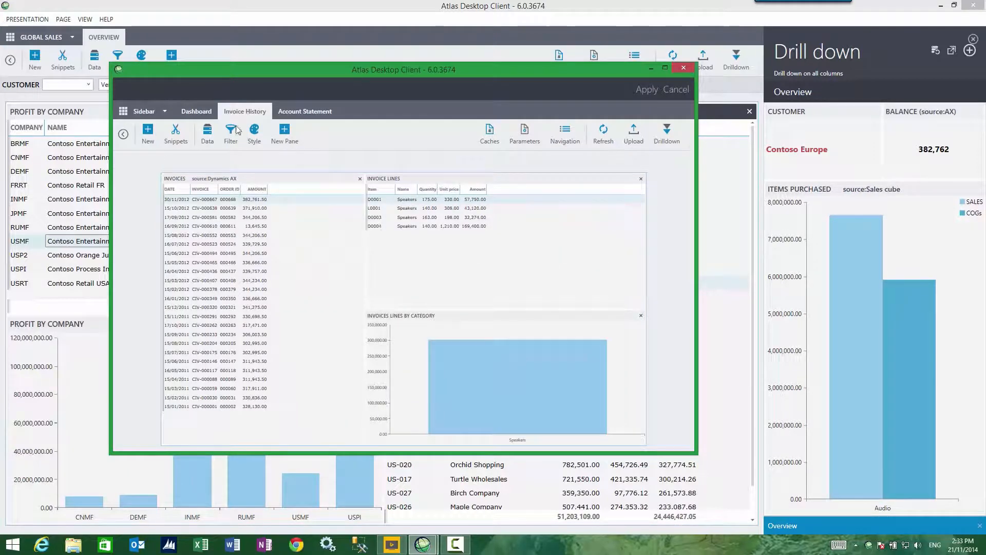
click(254, 134)
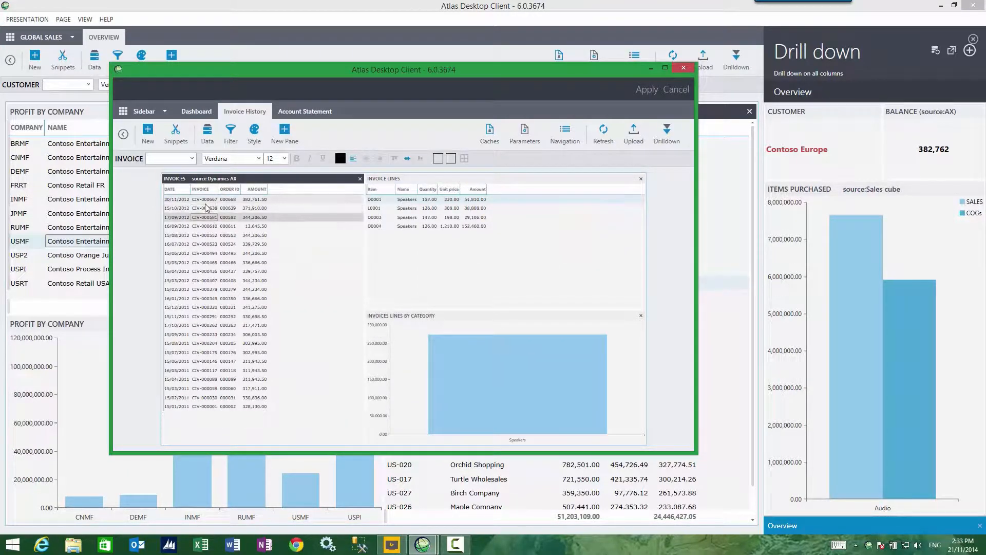
click(304, 111)
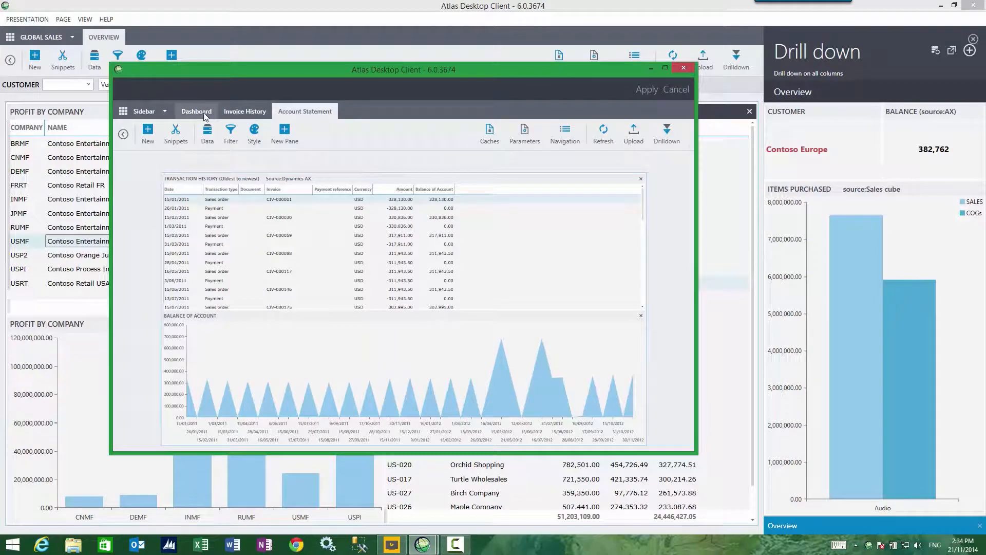
click(196, 111)
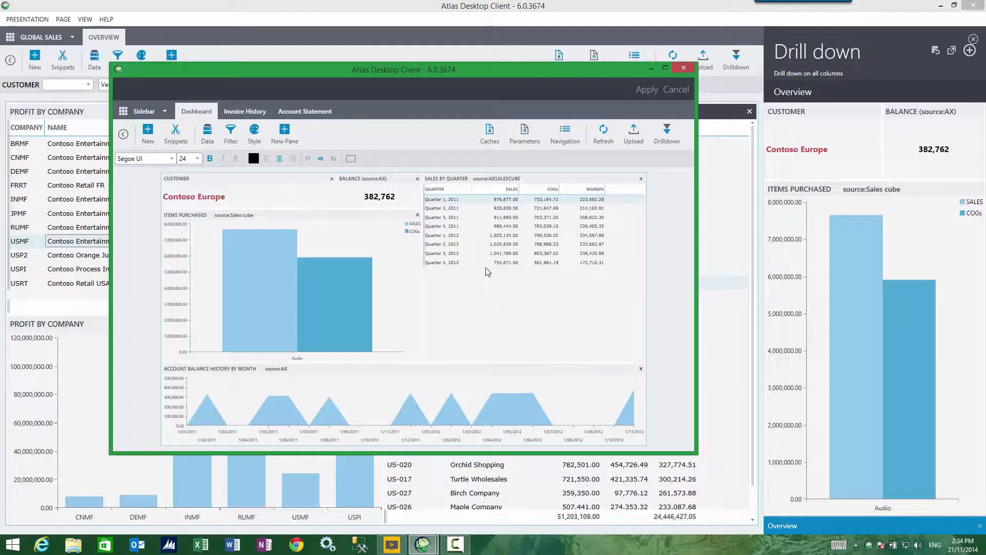
mouse_move(498, 305)
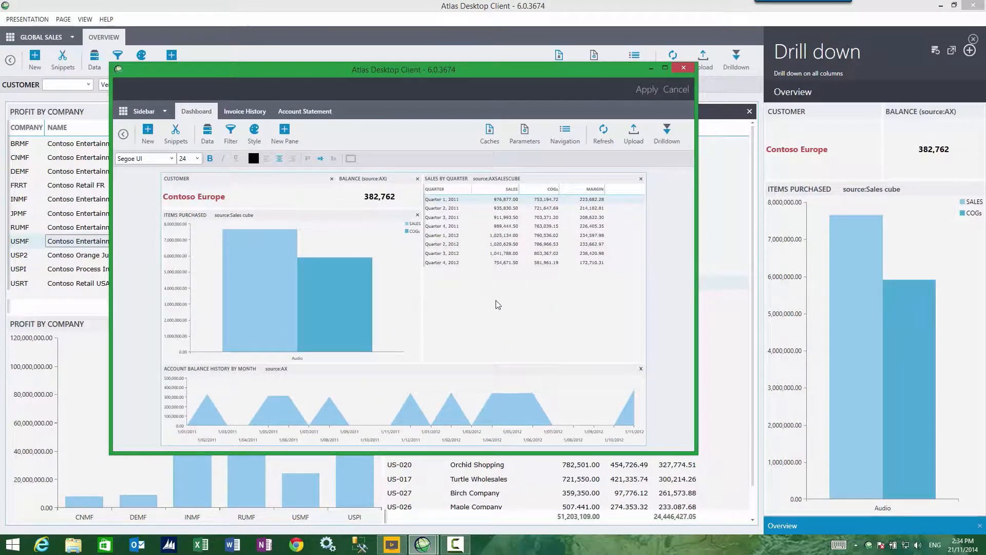